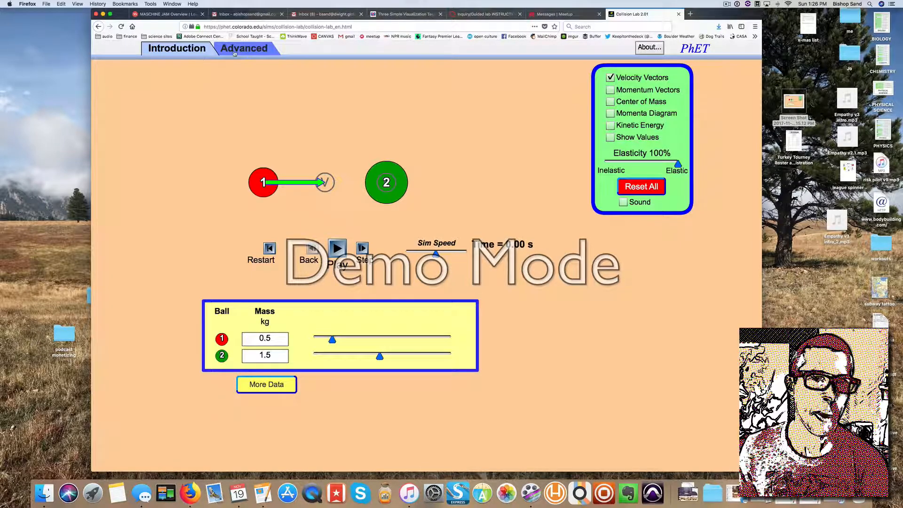
- Set up a 1D collision showing momentum arrows, the momenta diagram and ball values
click(244, 48)
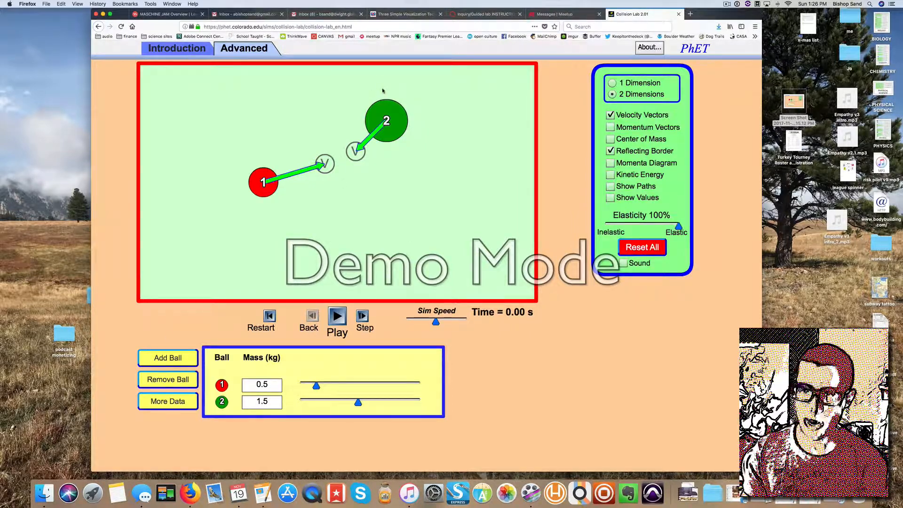
click(612, 82)
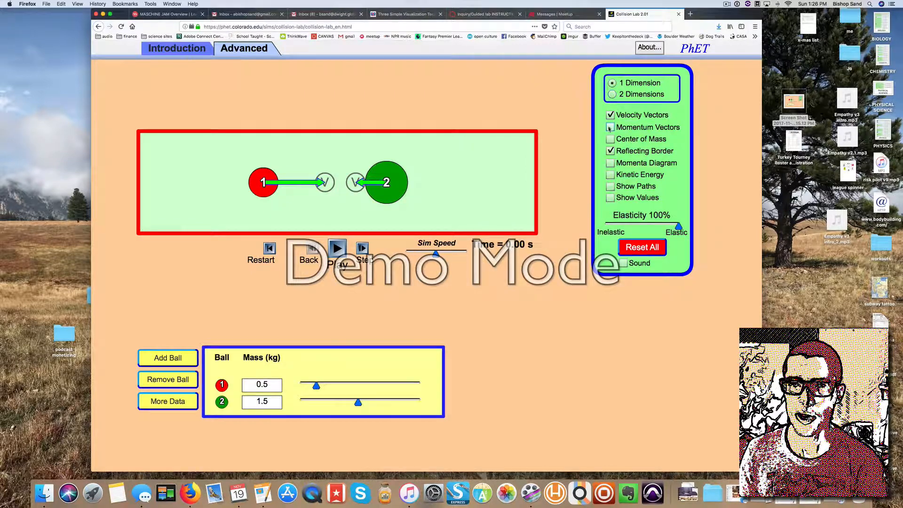
click(610, 127)
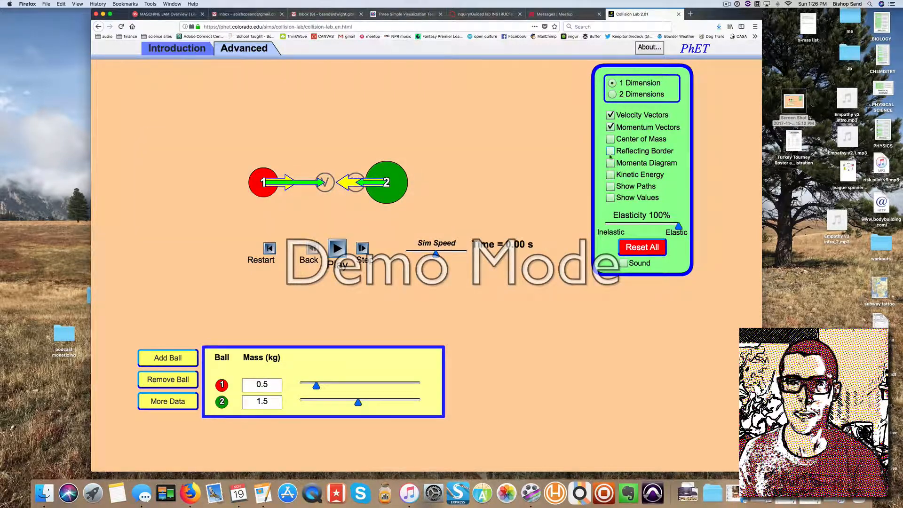
click(610, 151)
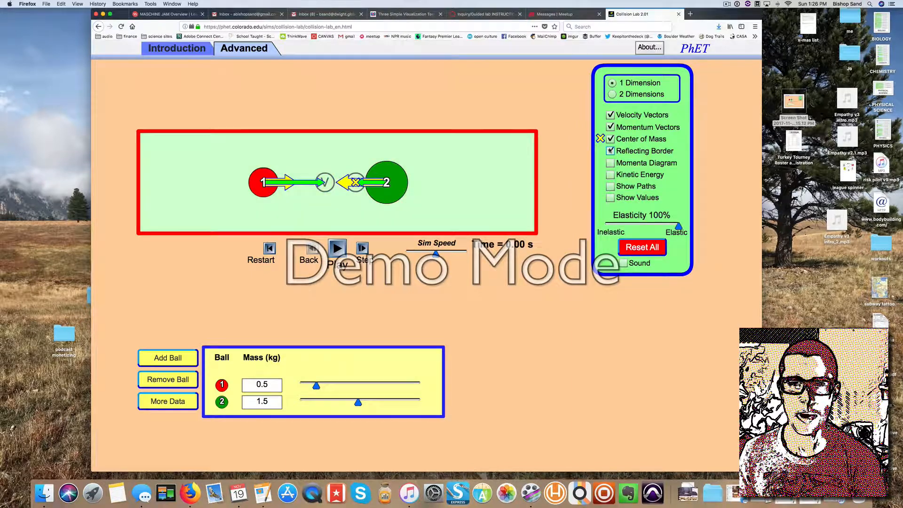
click(610, 139)
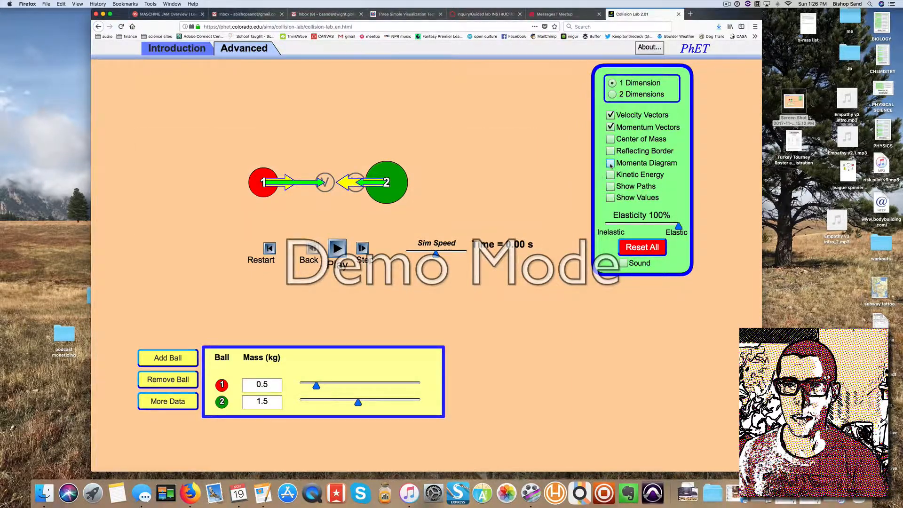
click(610, 174)
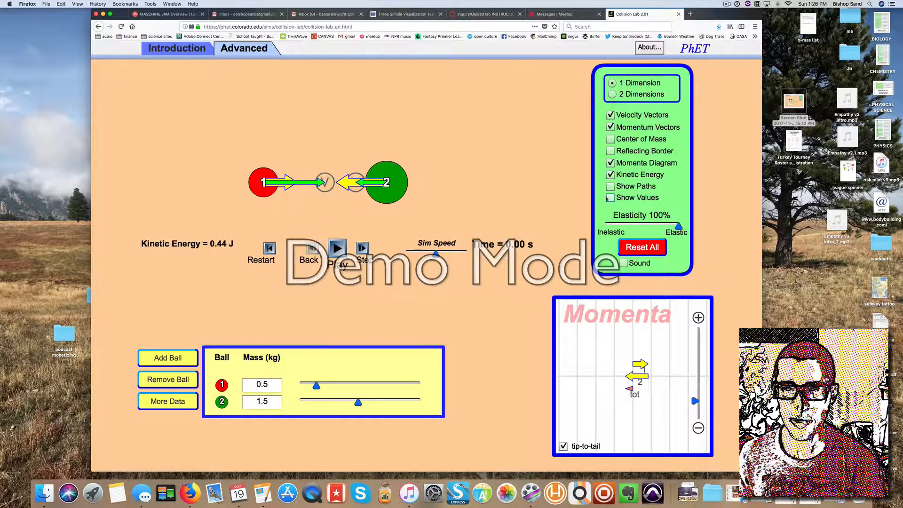
click(610, 198)
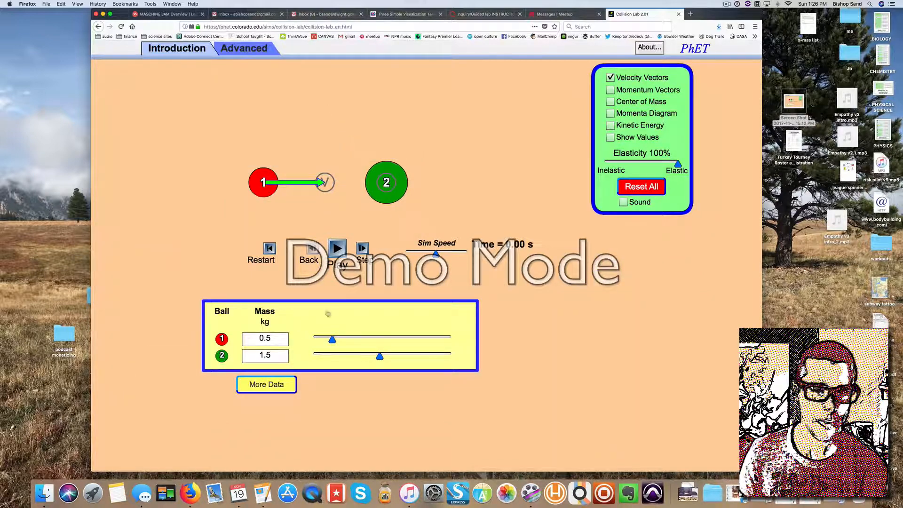
- Expand the ball table with More Data and begin editing ball 2's velocity
click(266, 384)
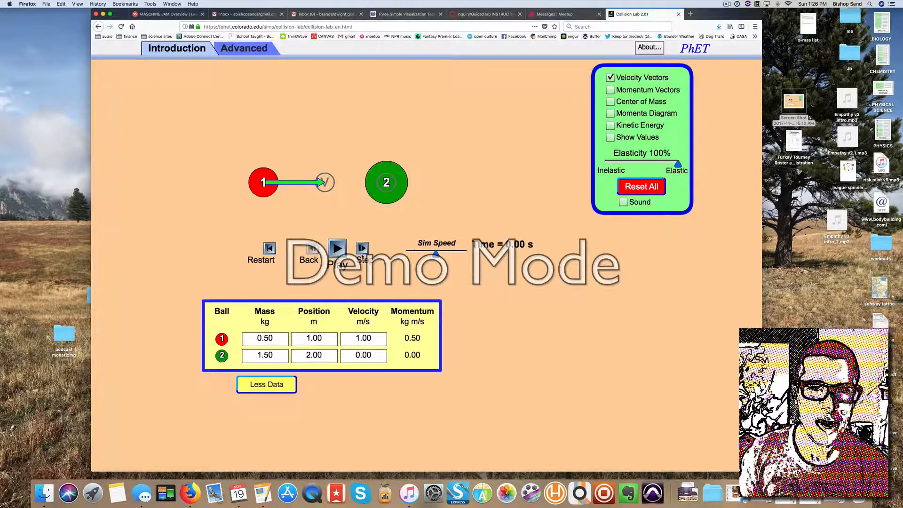
click(243, 49)
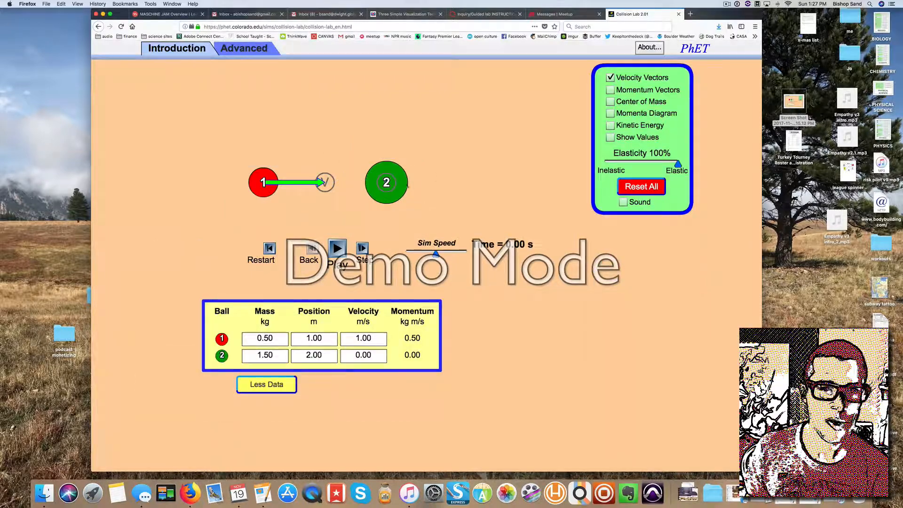
click(363, 355)
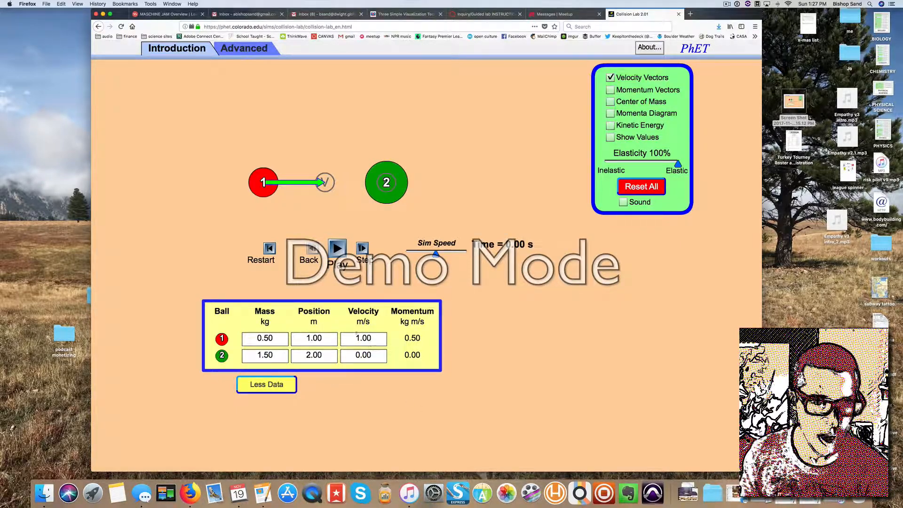
click(362, 355)
text(-0.31)
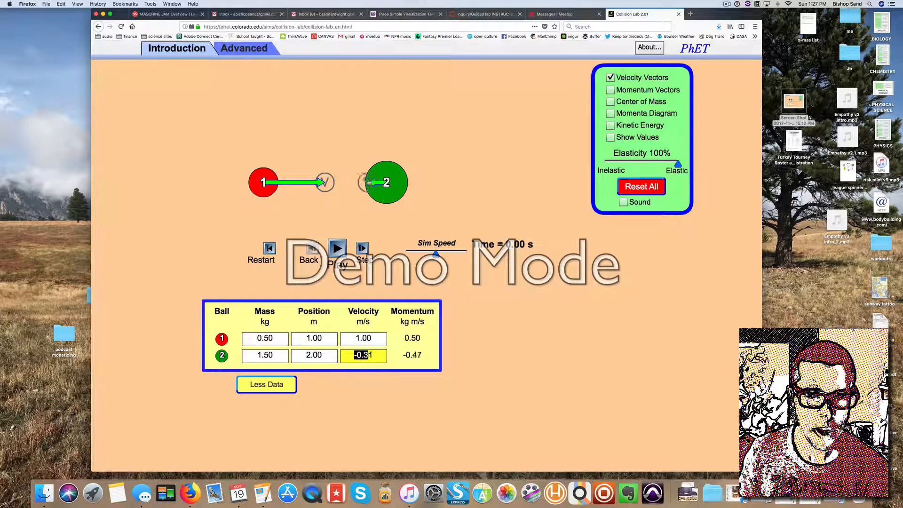
text(0.10)
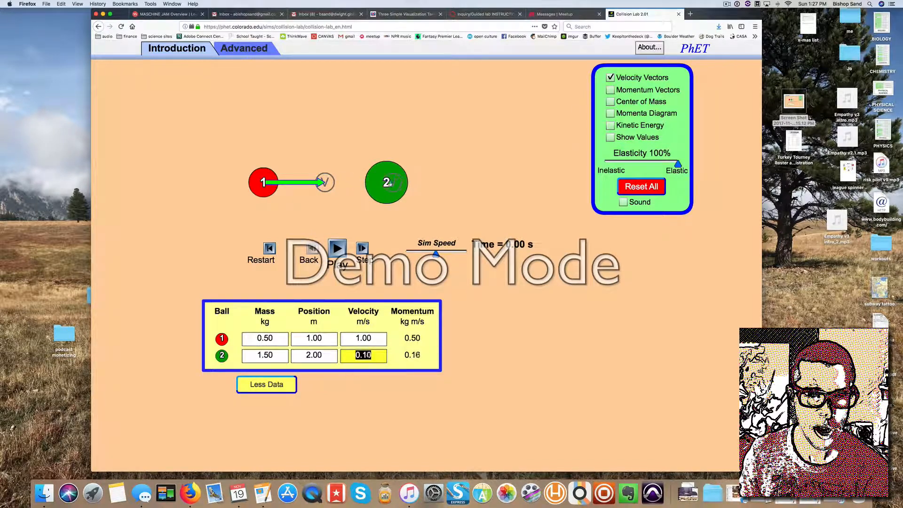
text(-0.01)
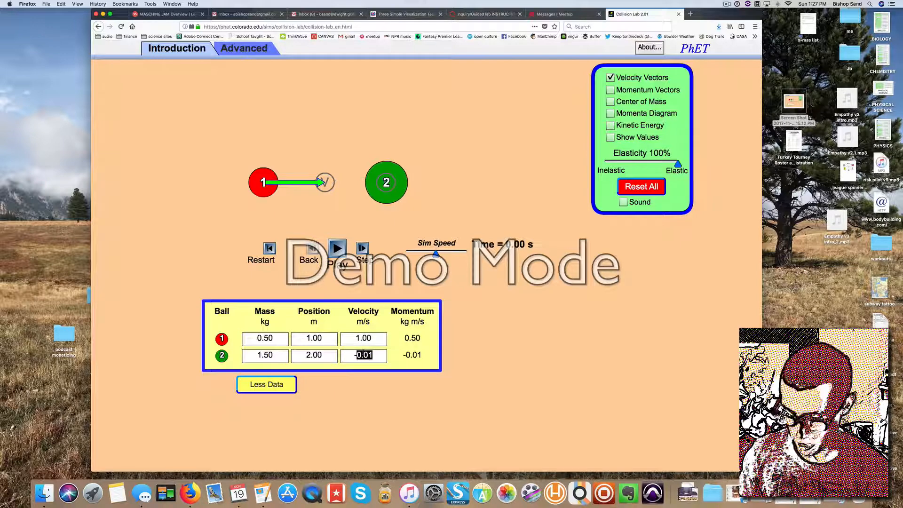
key(Backspace)
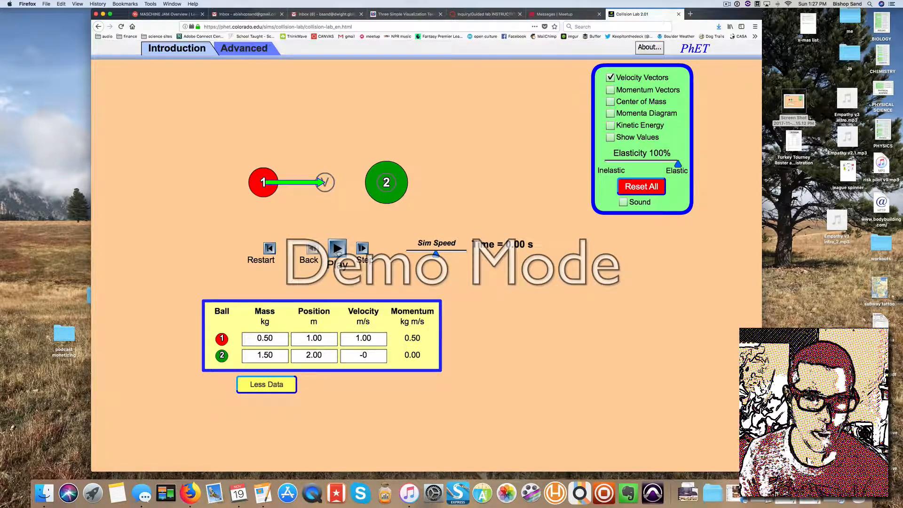
- Run and pause the collision so ball 1 rebounds at -0.50 m/s and ball 2 leaves at 0.50 m/s
click(337, 249)
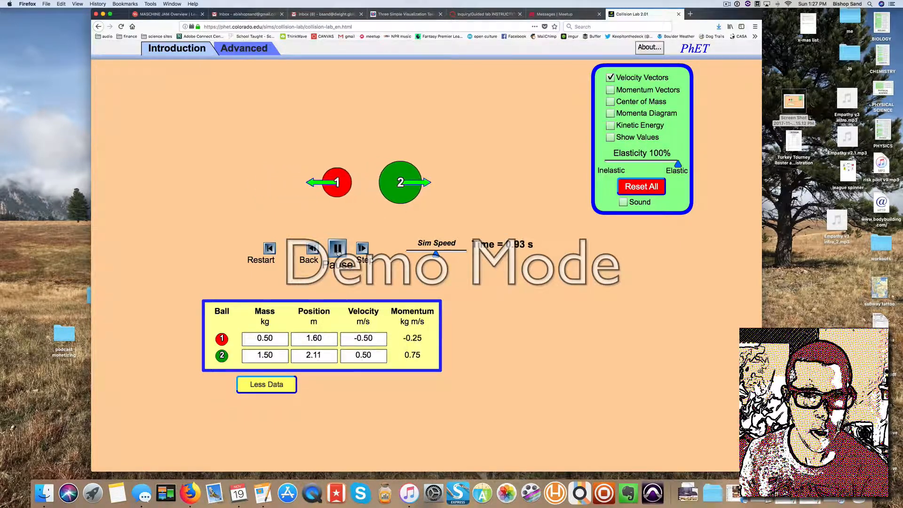
click(337, 248)
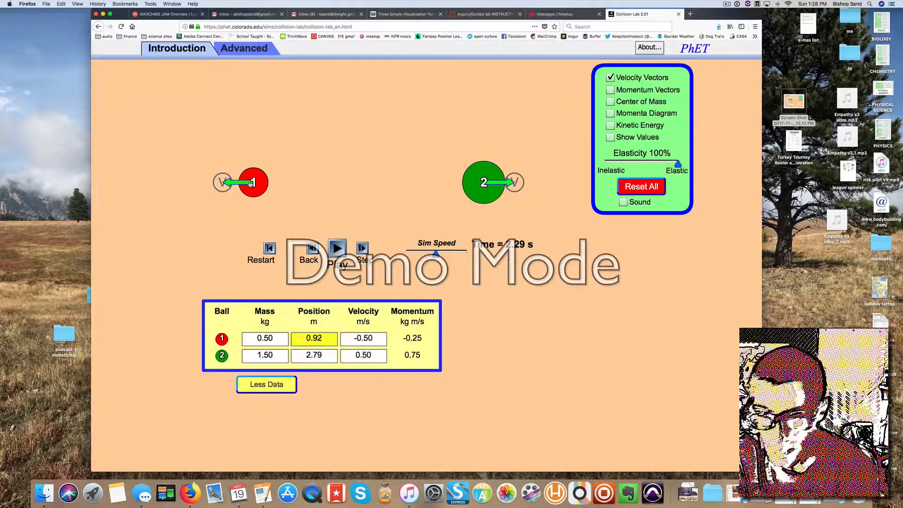
- Restart, set ball 2's position to 2.00, and rerun with ball 1 at 20 kg
click(264, 338)
text(20)
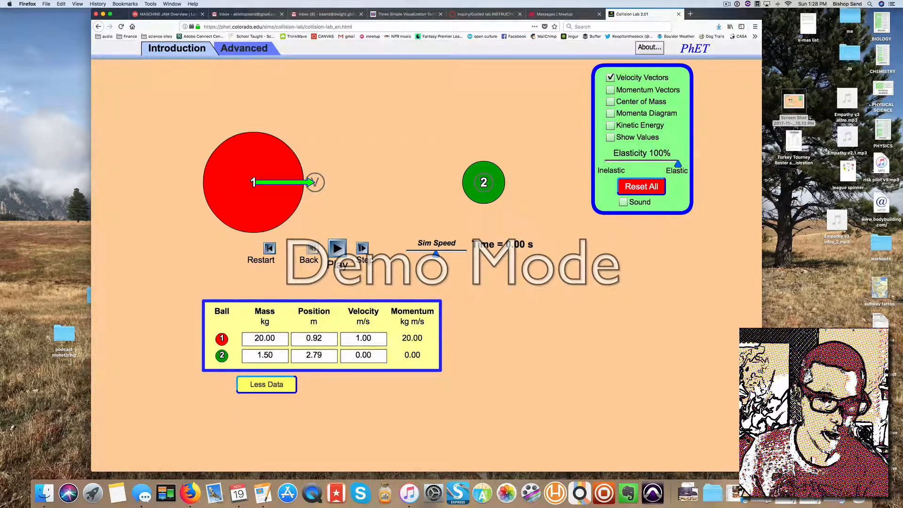
triple_click(314, 356)
text(2)
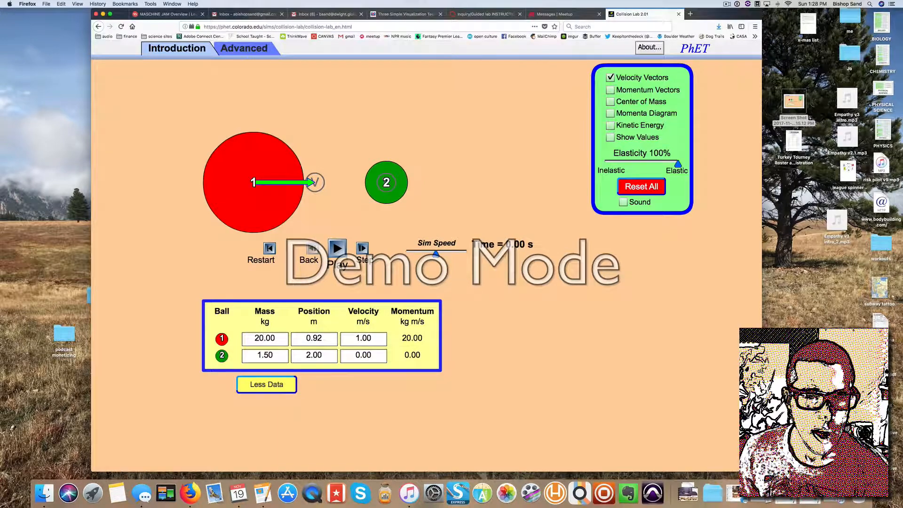
click(338, 248)
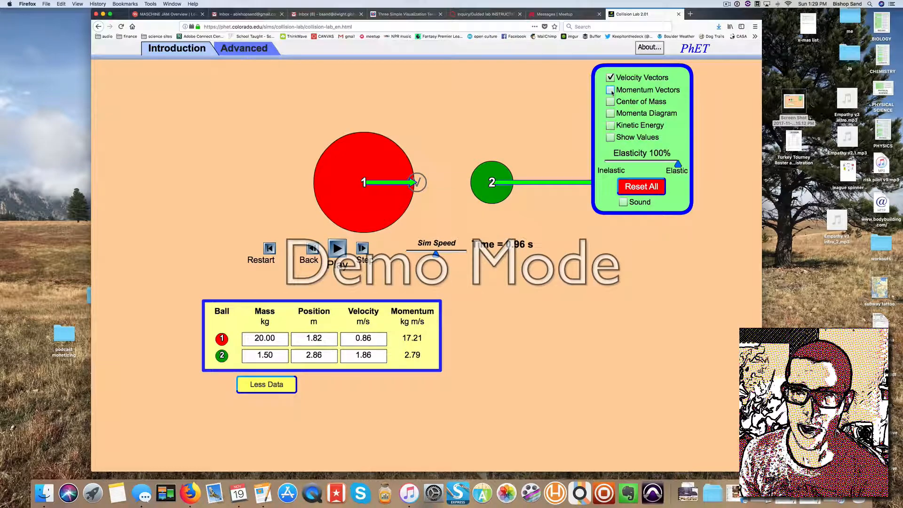
- Tick Center of Mass, Momenta Diagram, Kinetic Energy and Show Values
click(610, 90)
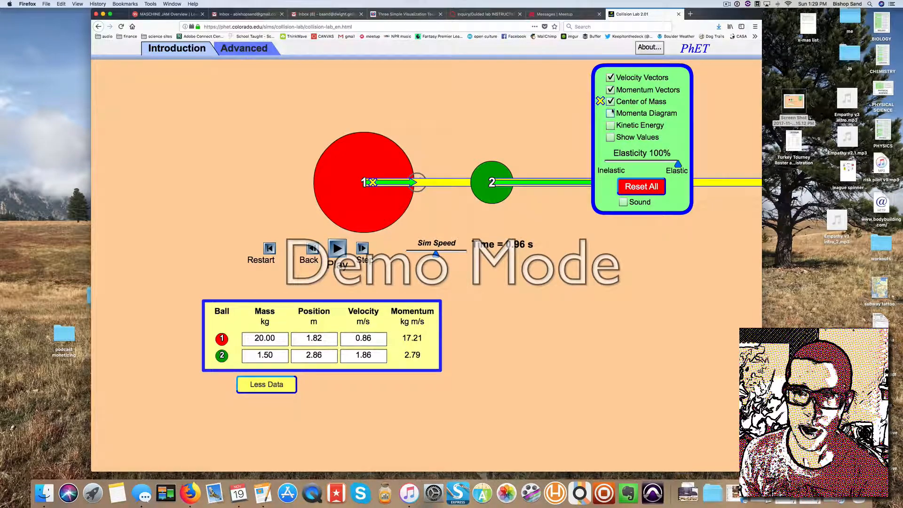
click(609, 113)
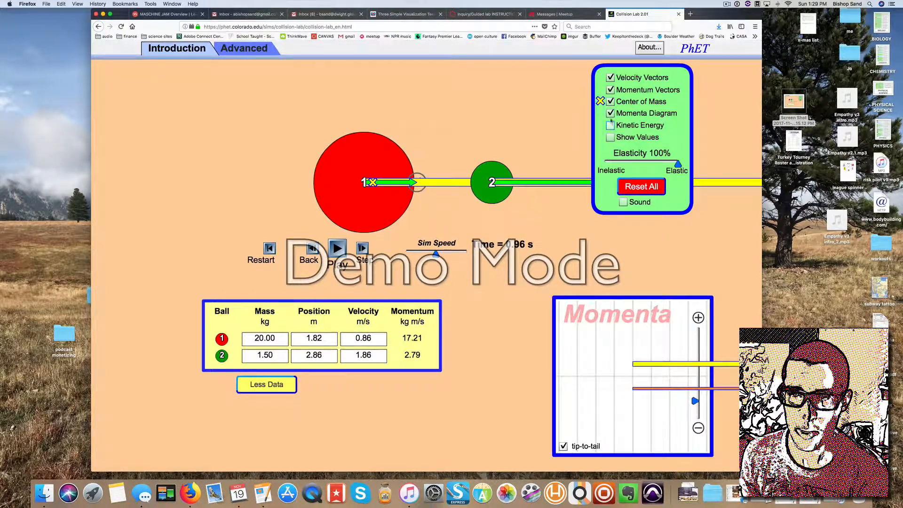
click(610, 125)
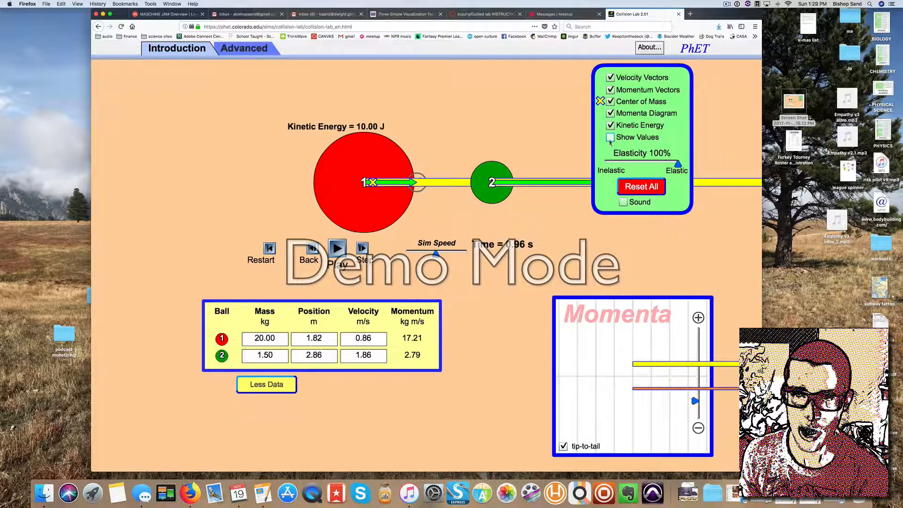
click(610, 136)
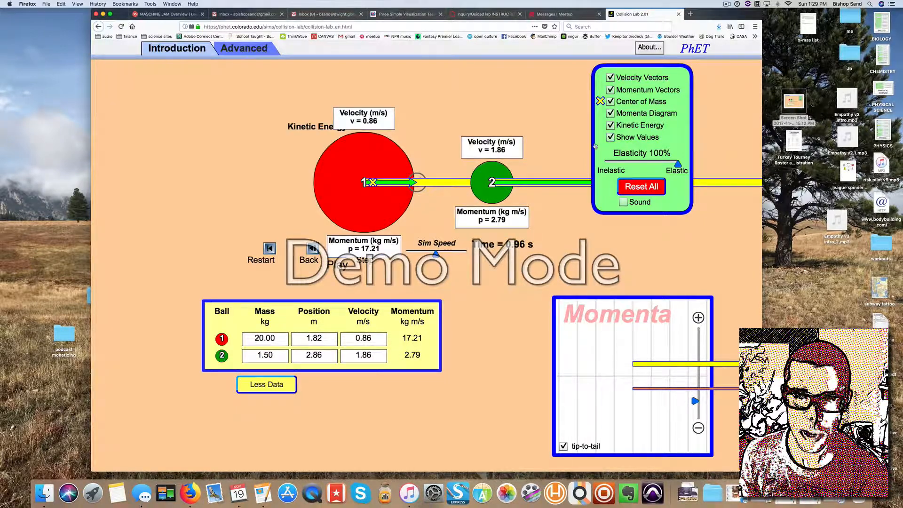